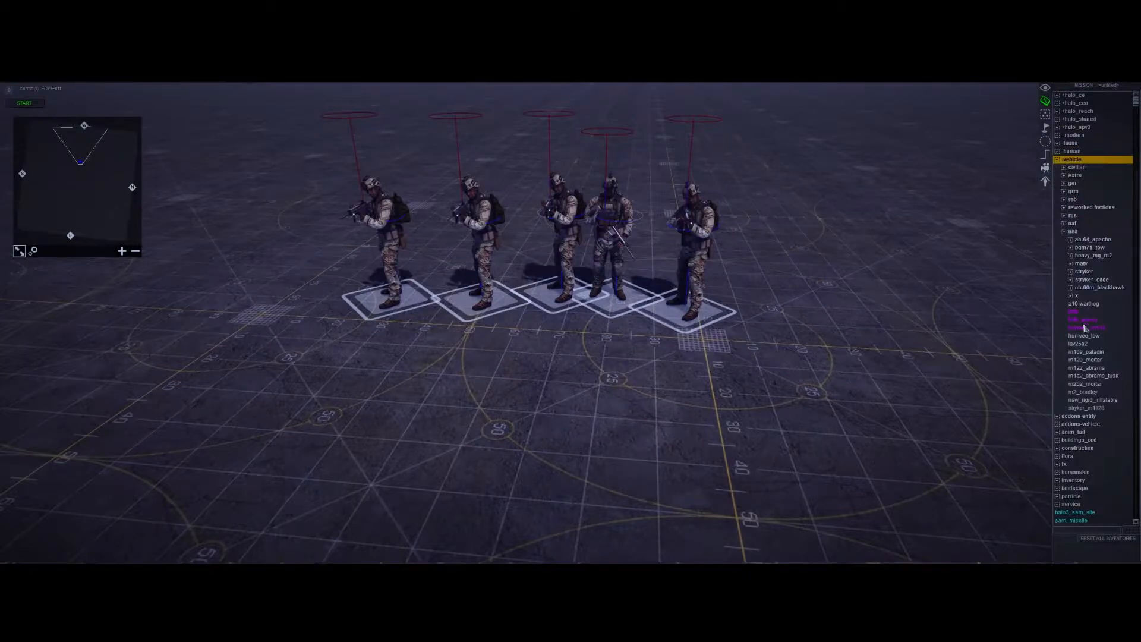
- Place an m2_bradley from vehicle > usa on the ground below the infantry squad
left_click(1086, 391)
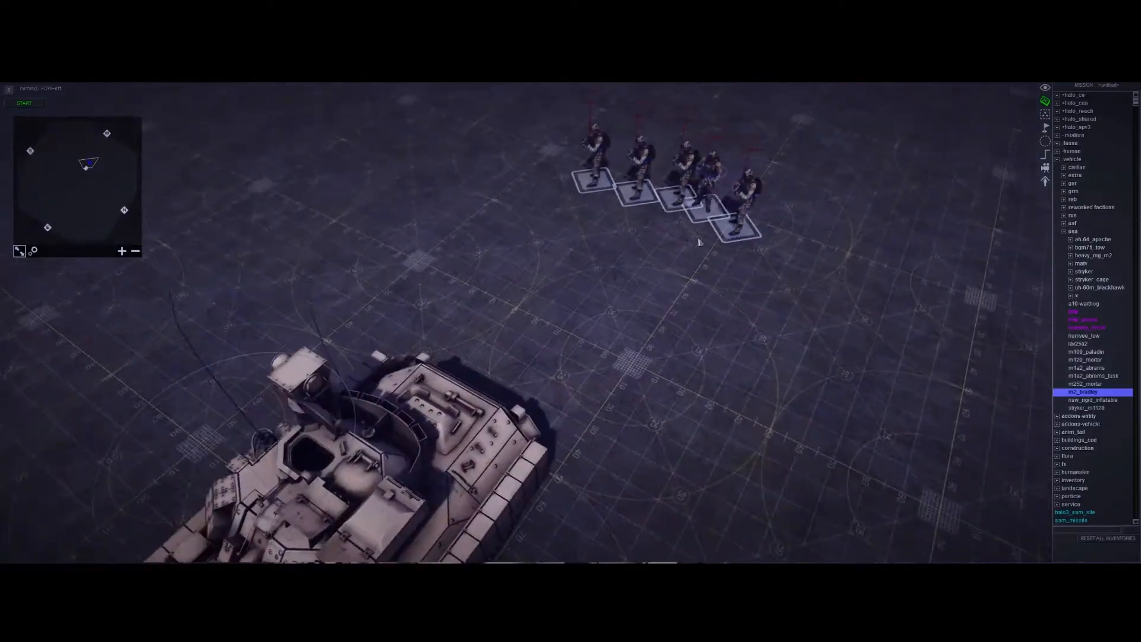
left_click(652, 168)
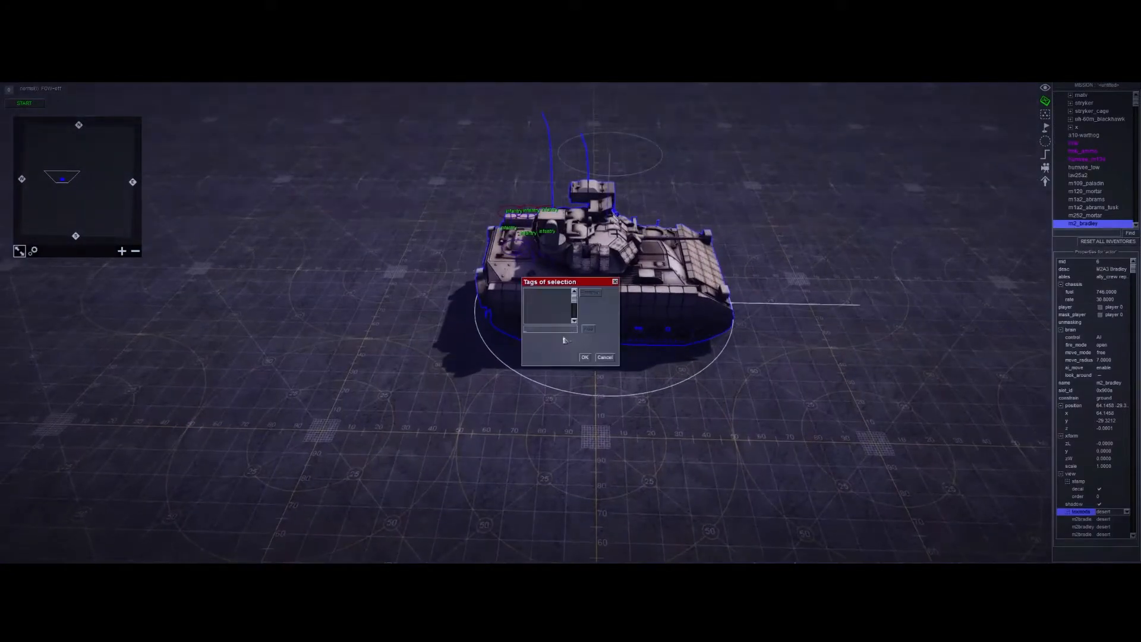
- Tag the Bradley 'brady', confirm, and begin laying waypoints for its path
type("brady")
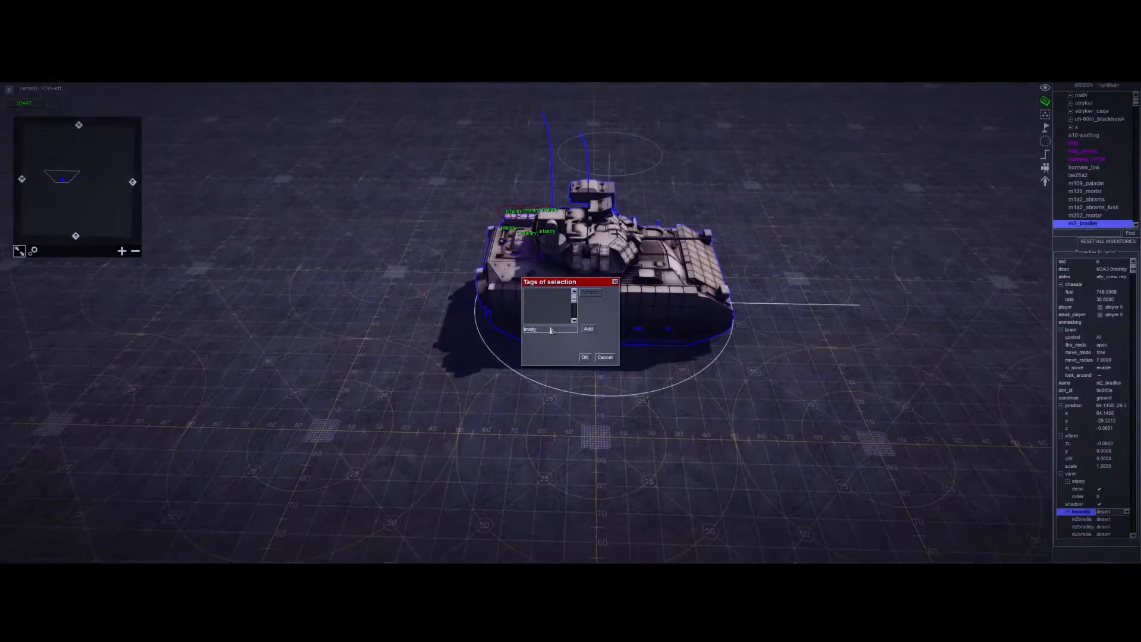
left_click(585, 358)
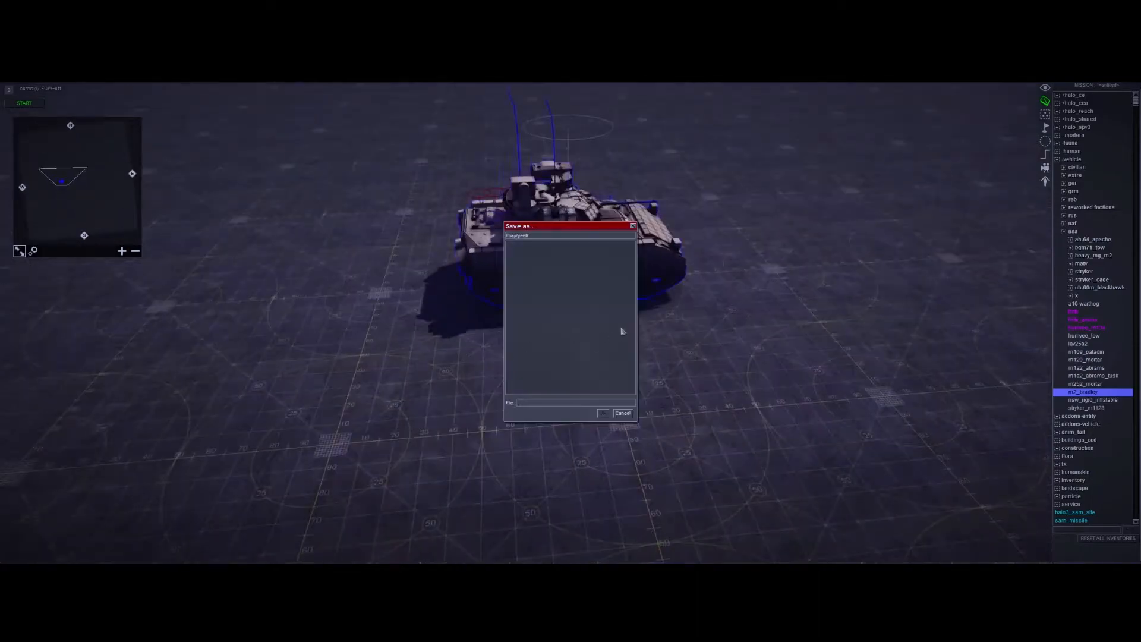
left_click(622, 412)
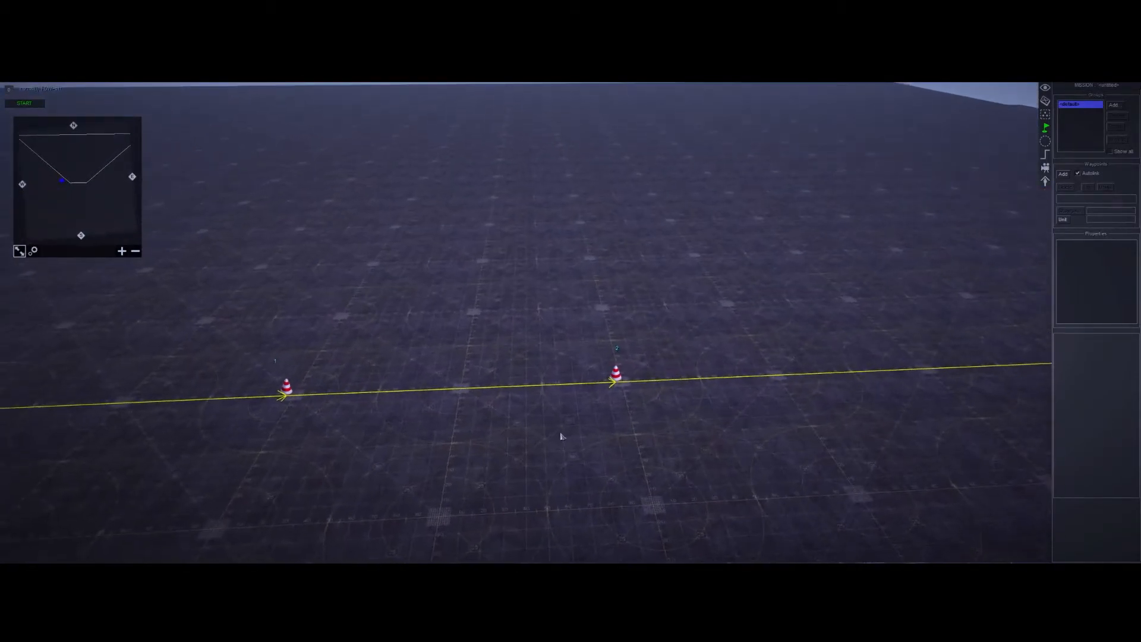
- Select waypoint 2 and start adding a command to it
left_click(615, 377)
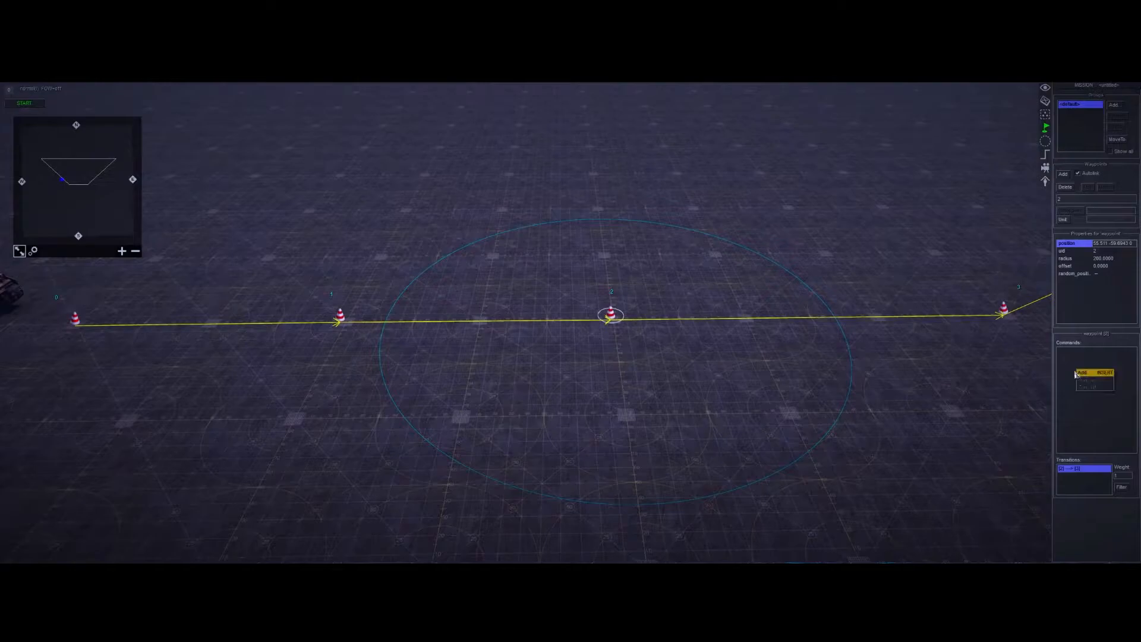
left_click(1082, 372)
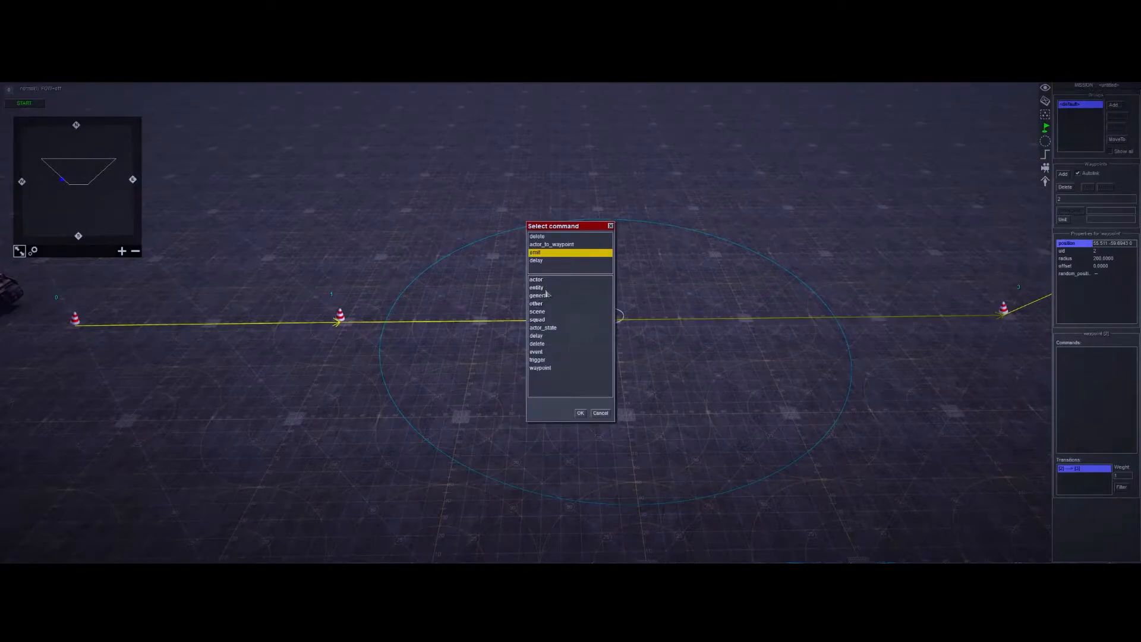
- Give waypoint 2 an actor emit command with crew {"infantry"} and mode all
left_click(536, 278)
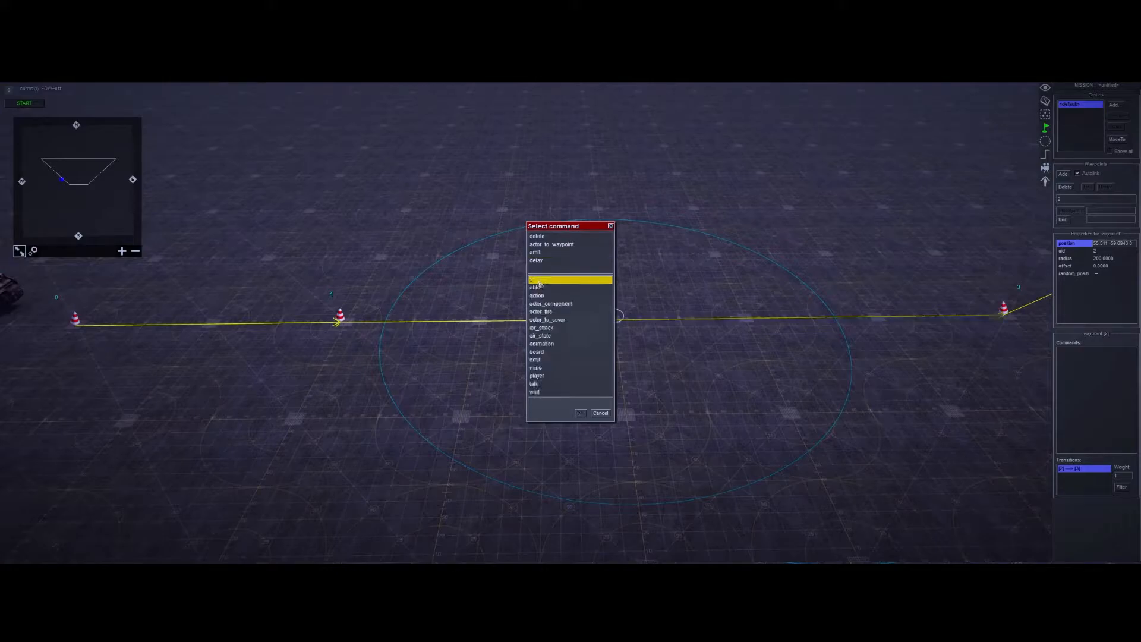
left_click(537, 359)
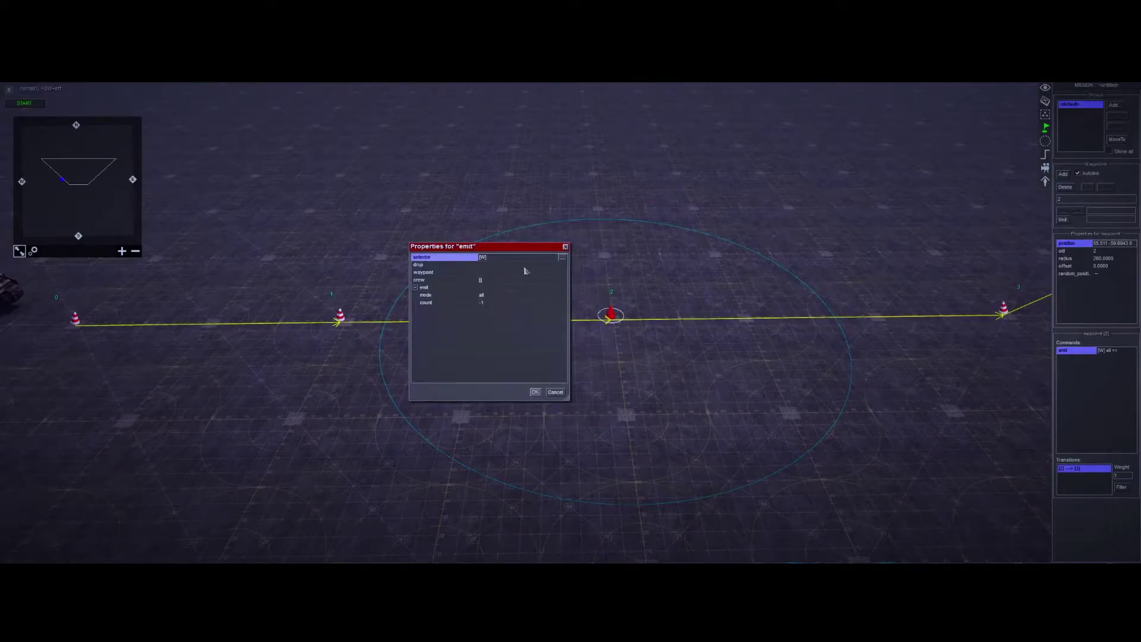
left_click(443, 280)
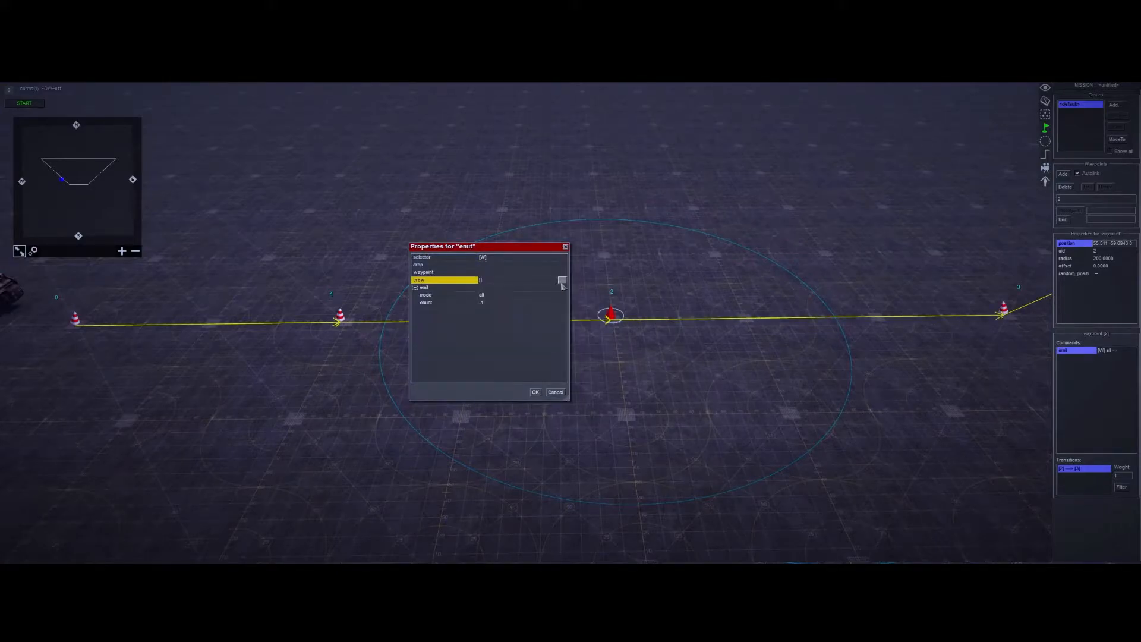
left_click(422, 257)
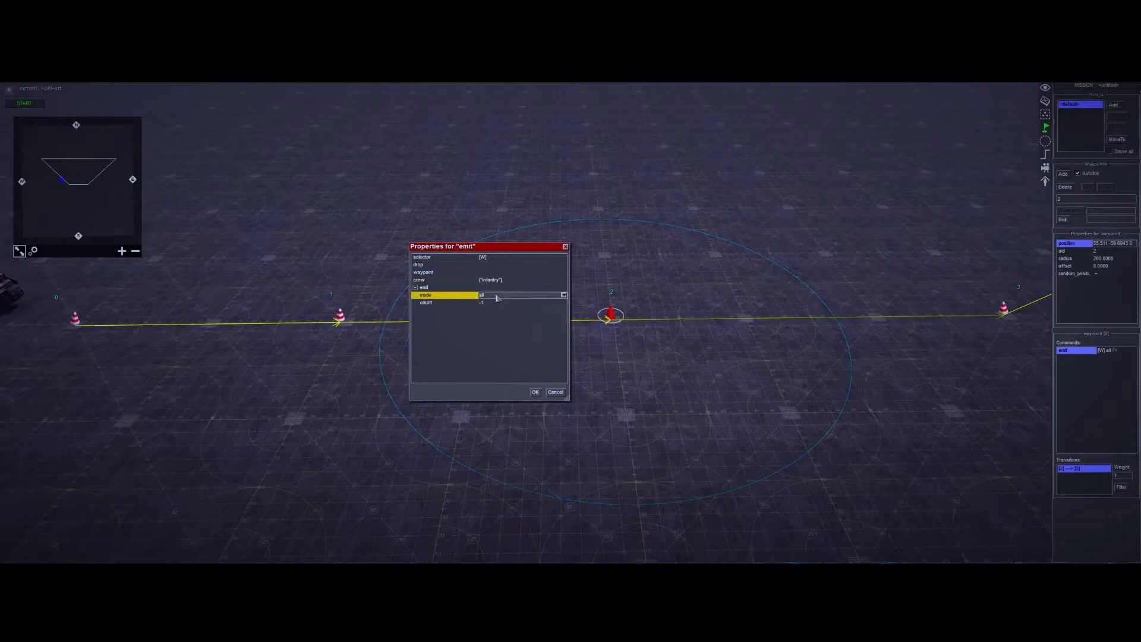
left_click(448, 280)
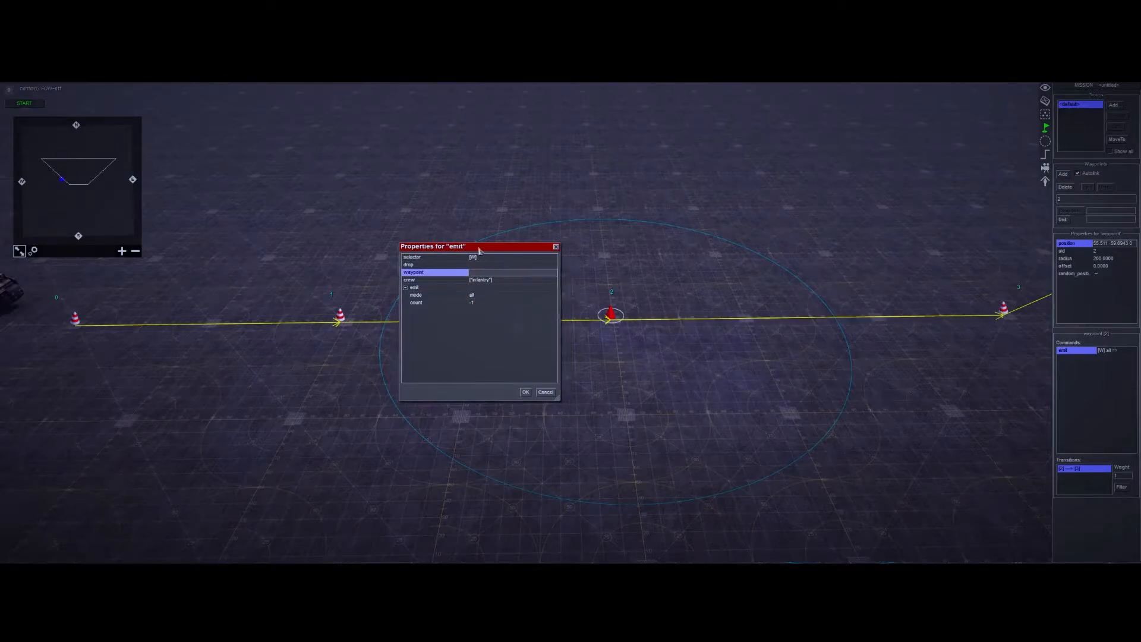
left_click_drag(433, 246, 357, 242)
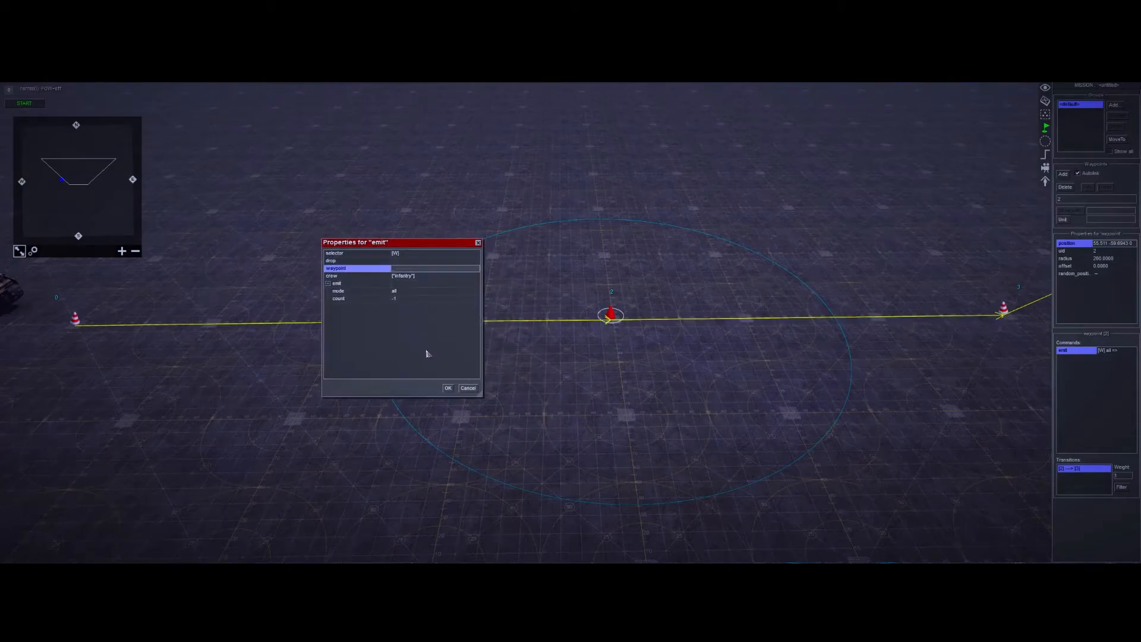
left_click(447, 388)
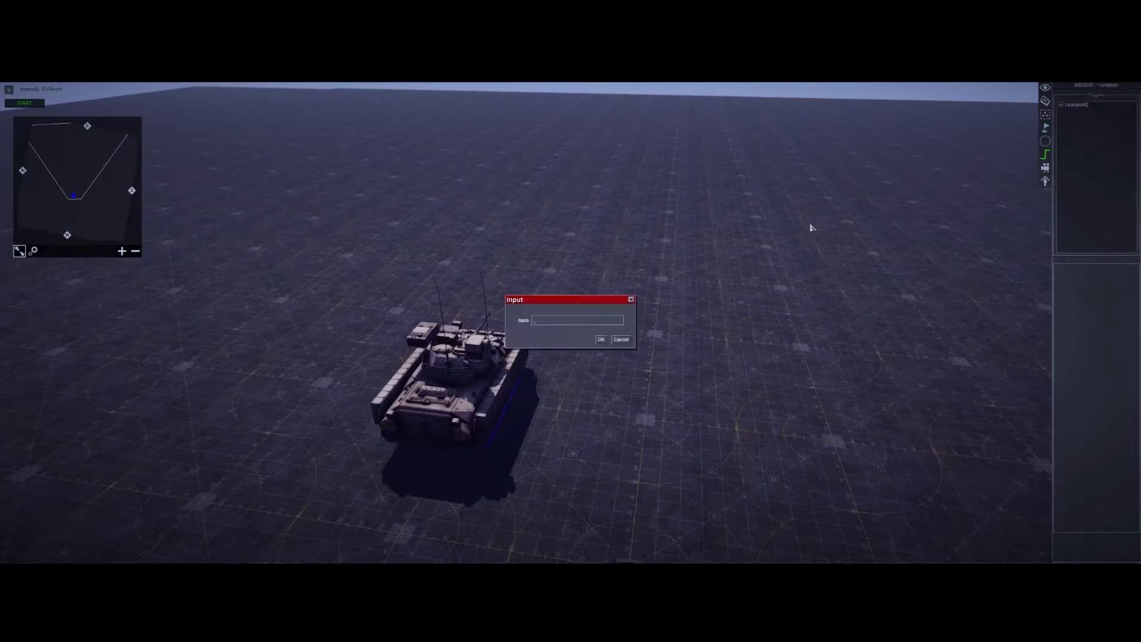
- Name the trigger, add actor_to_waypoint for {"bradley"} to waypoint 0 with an approach mode, and start a test run
left_click(600, 338)
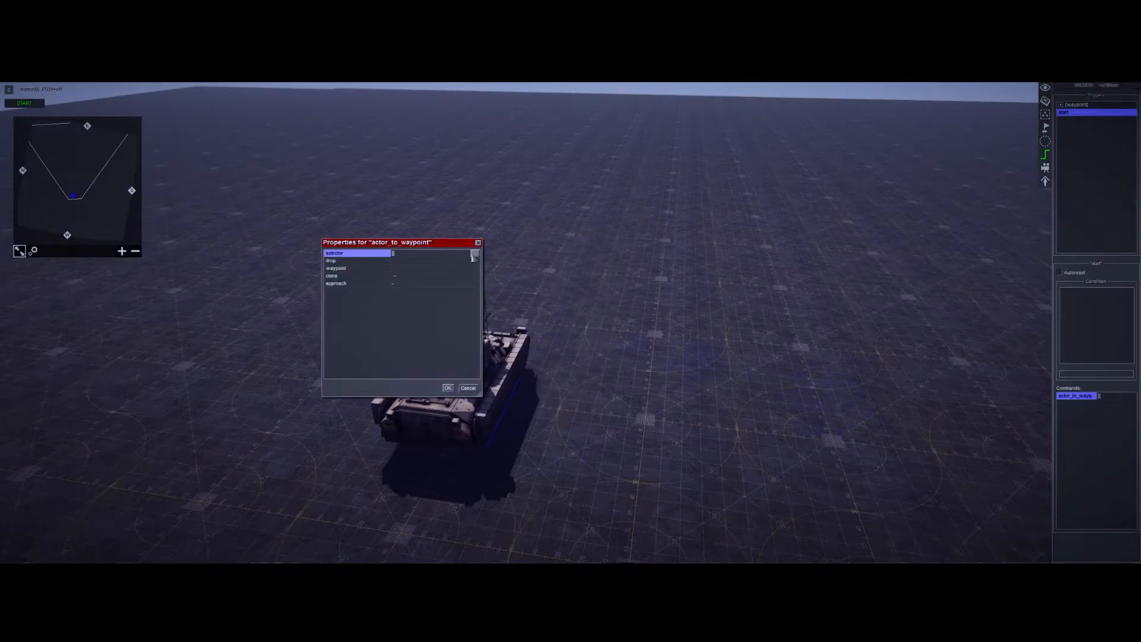
left_click(334, 252)
type("{\"bradley\"}")
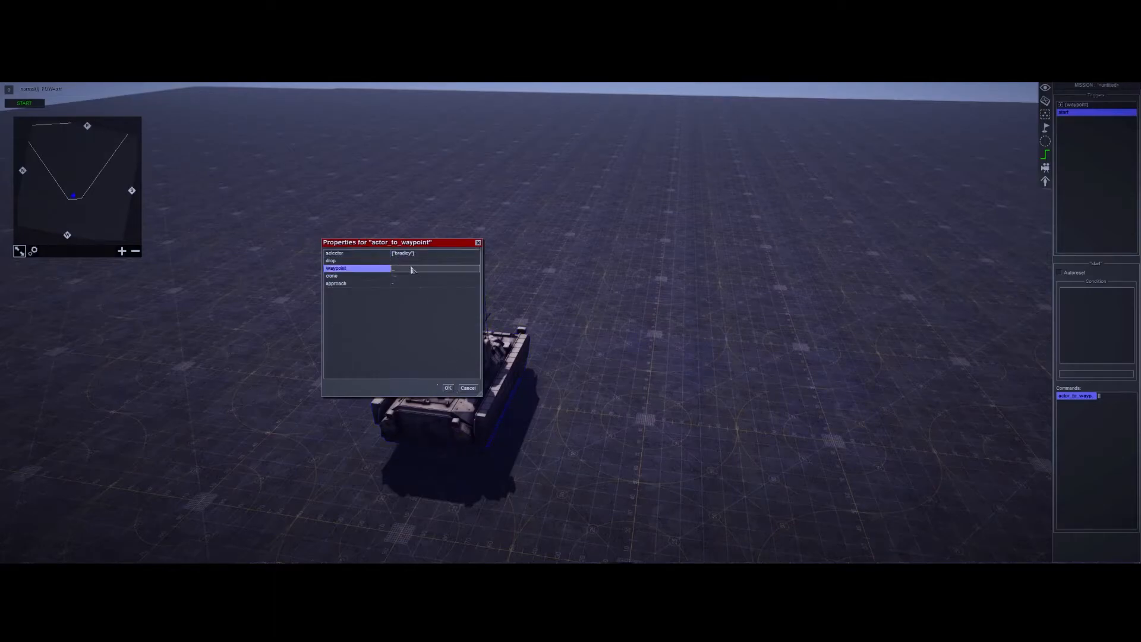
left_click(357, 283)
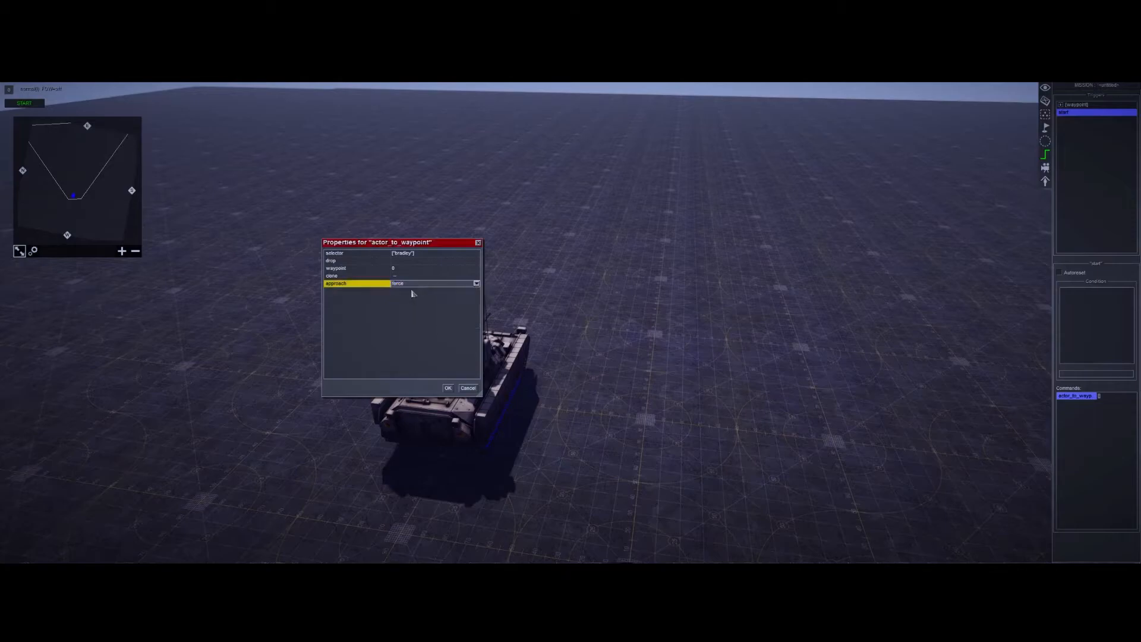
left_click(476, 283)
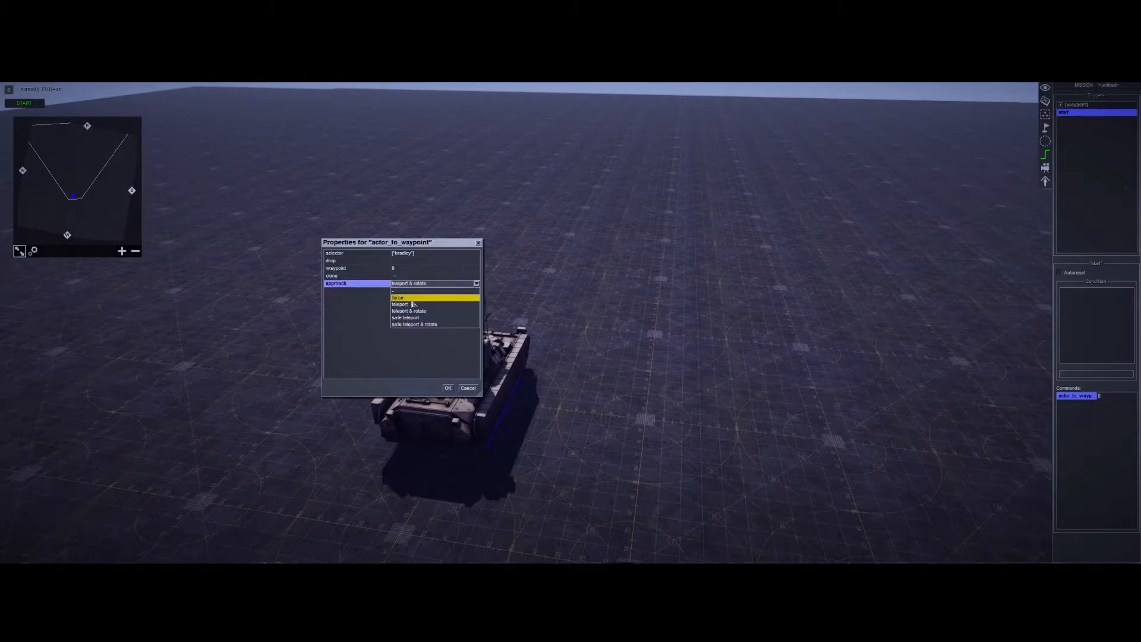
left_click(449, 387)
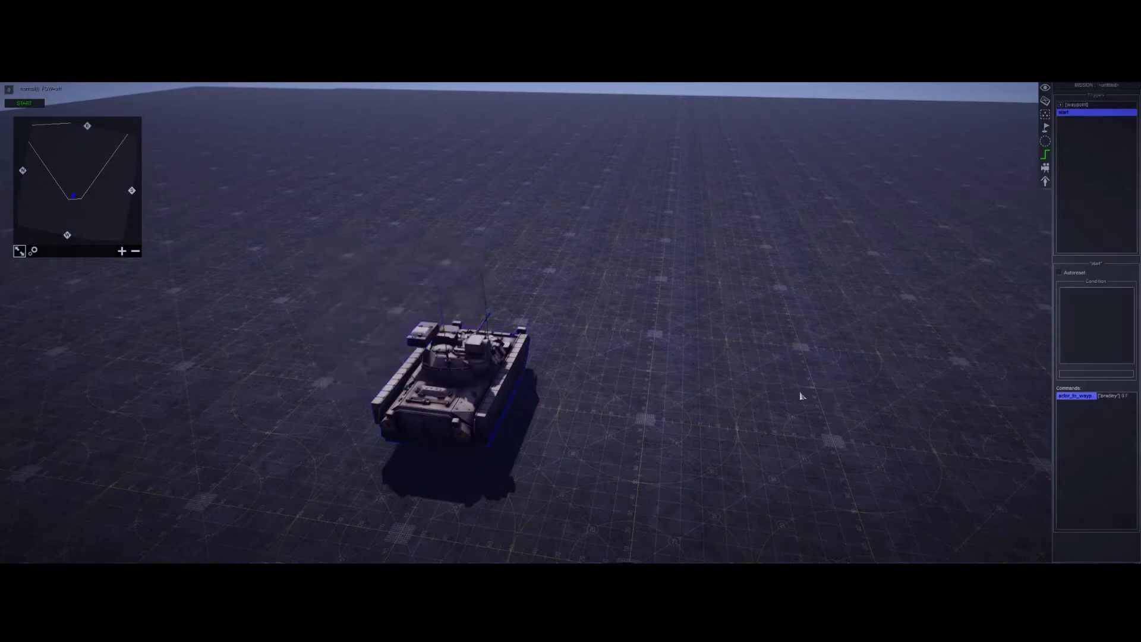
left_click(23, 102)
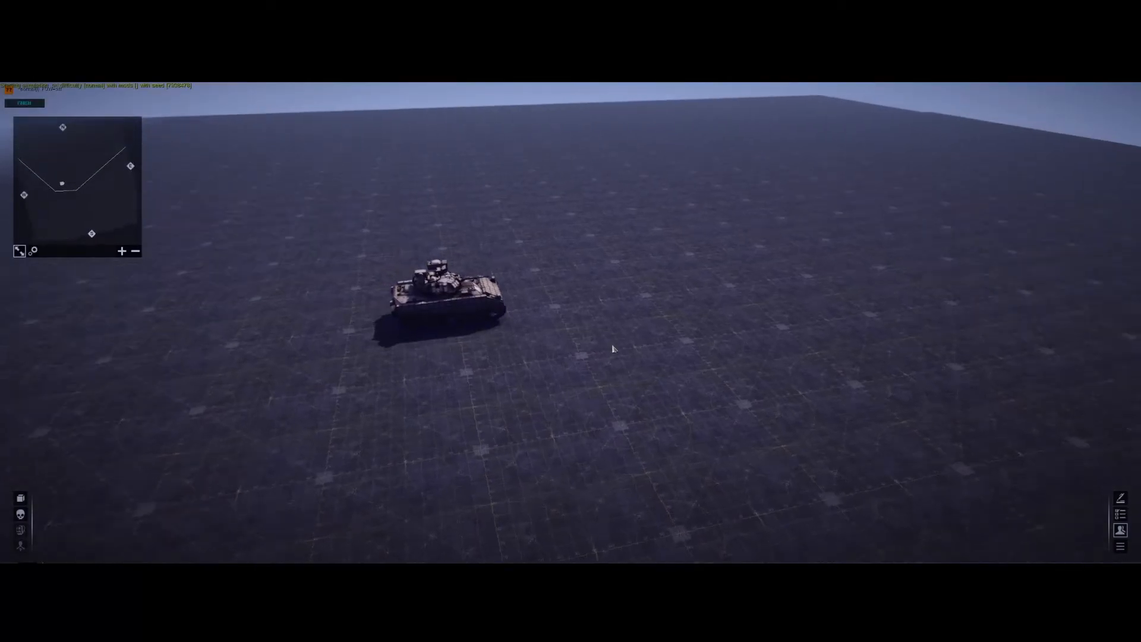